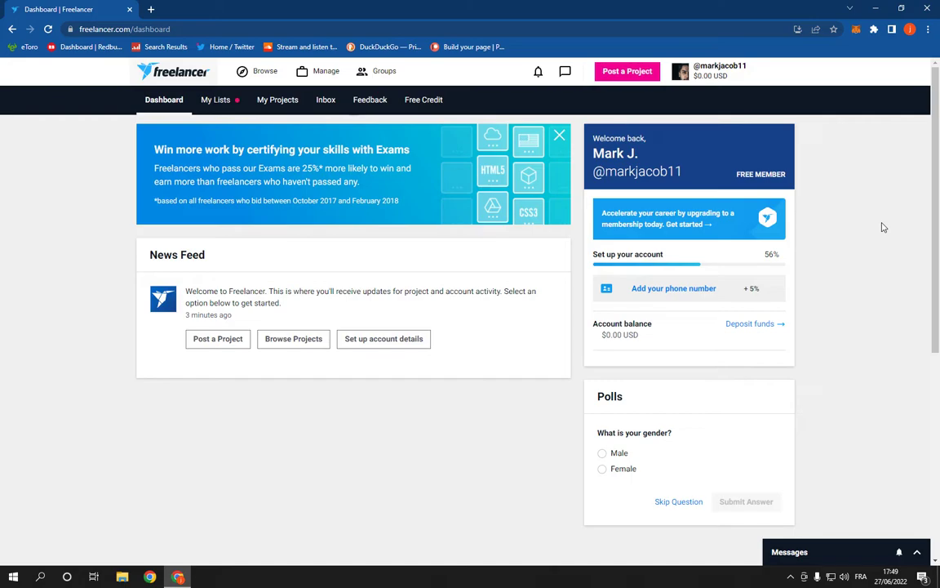
{"action": "mouse_move", "coordinate": [735, 141]}
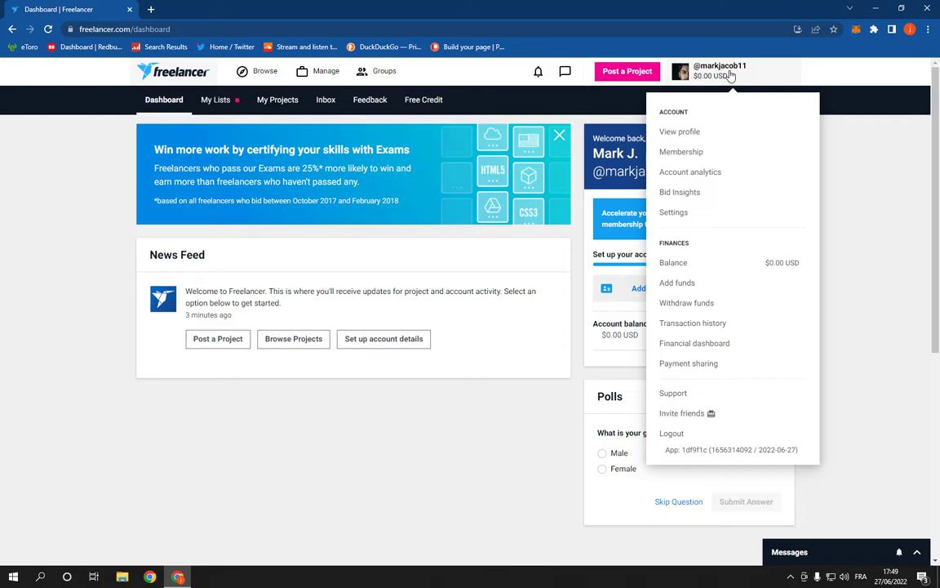
Open the account settings page showing the profile name and address fields.
{"action": "left_click", "coordinate": [679, 132]}
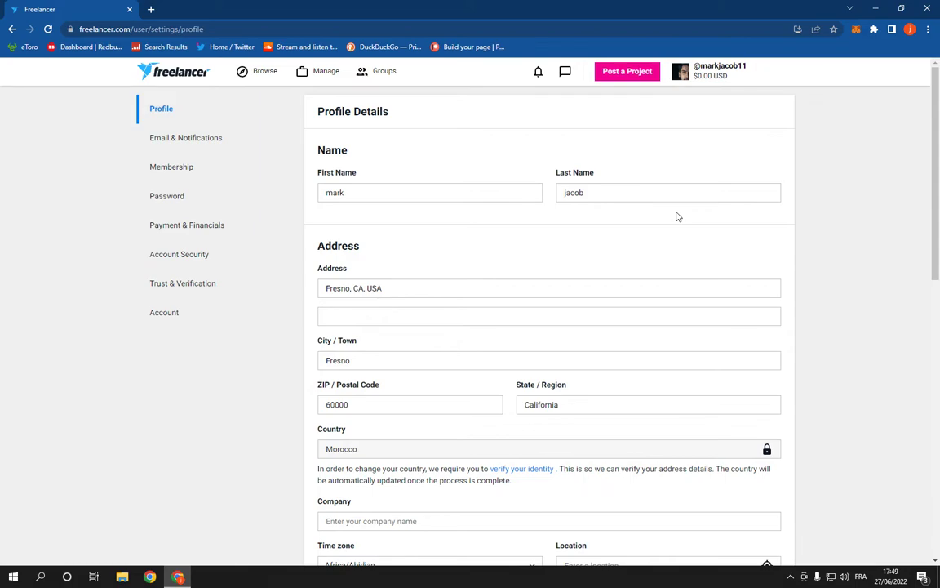
{"action": "mouse_move", "coordinate": [669, 214]}
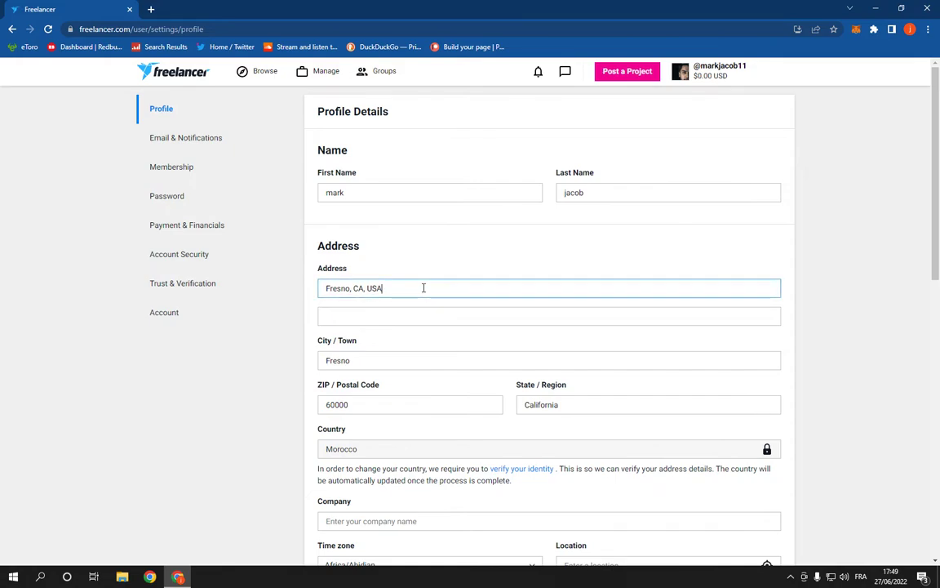
Select the profile's address text, then return to the Freelancer dashboard unchanged.
{"action": "double_click", "coordinate": [371, 288]}
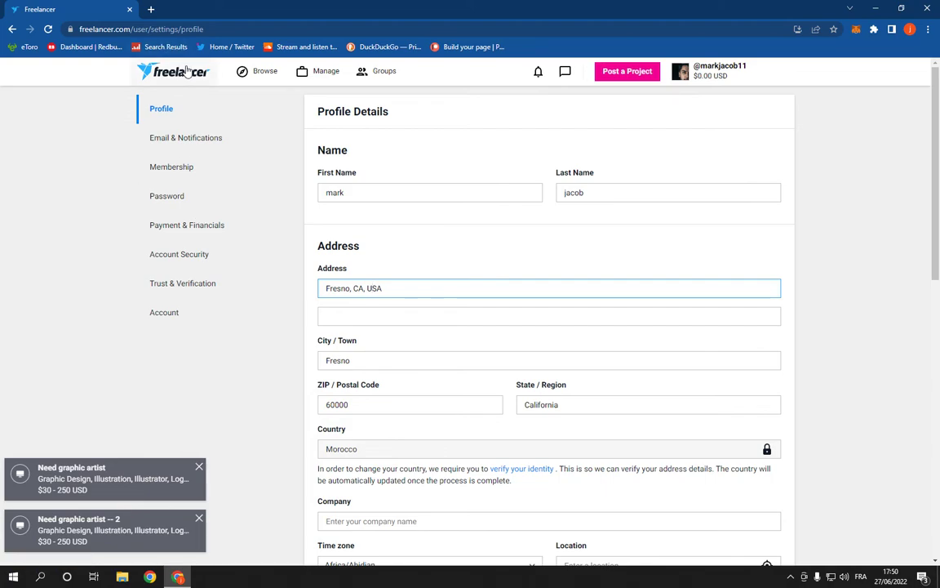
{"action": "left_click", "coordinate": [172, 71]}
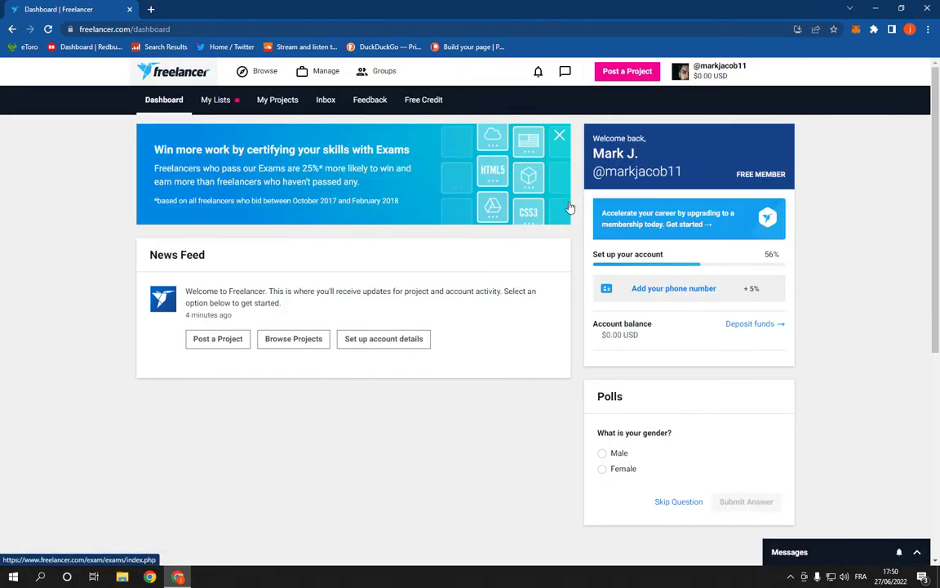